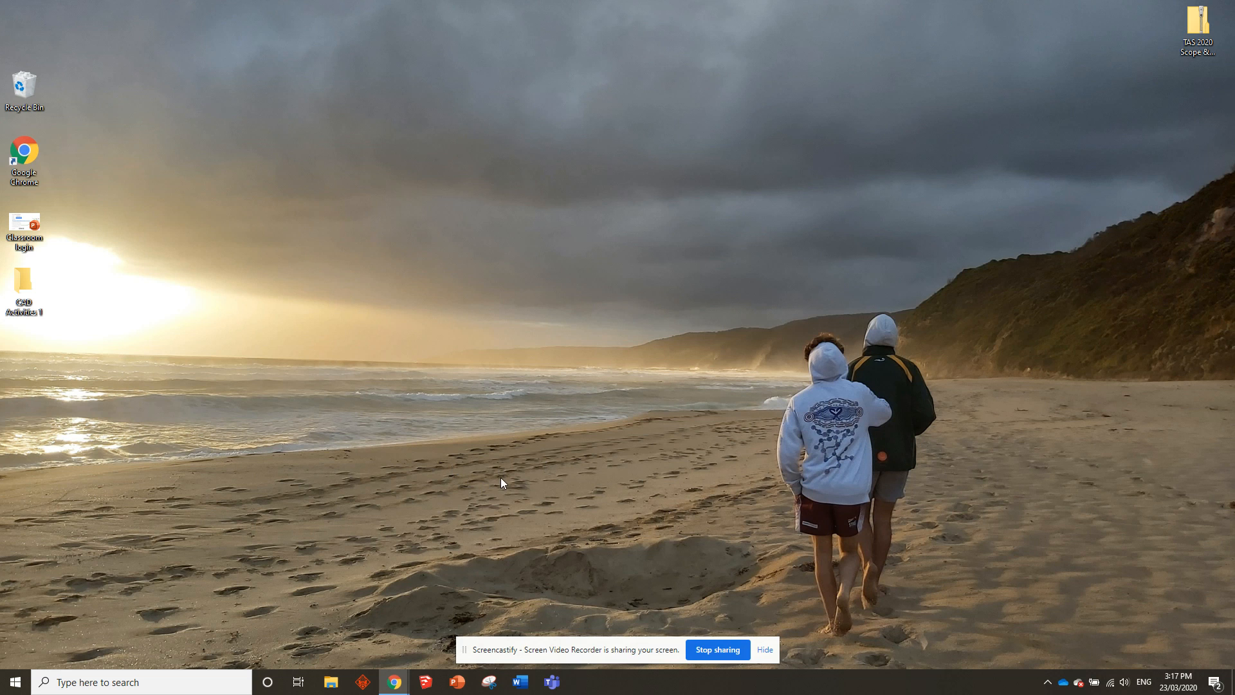
mouse_move(787, 469)
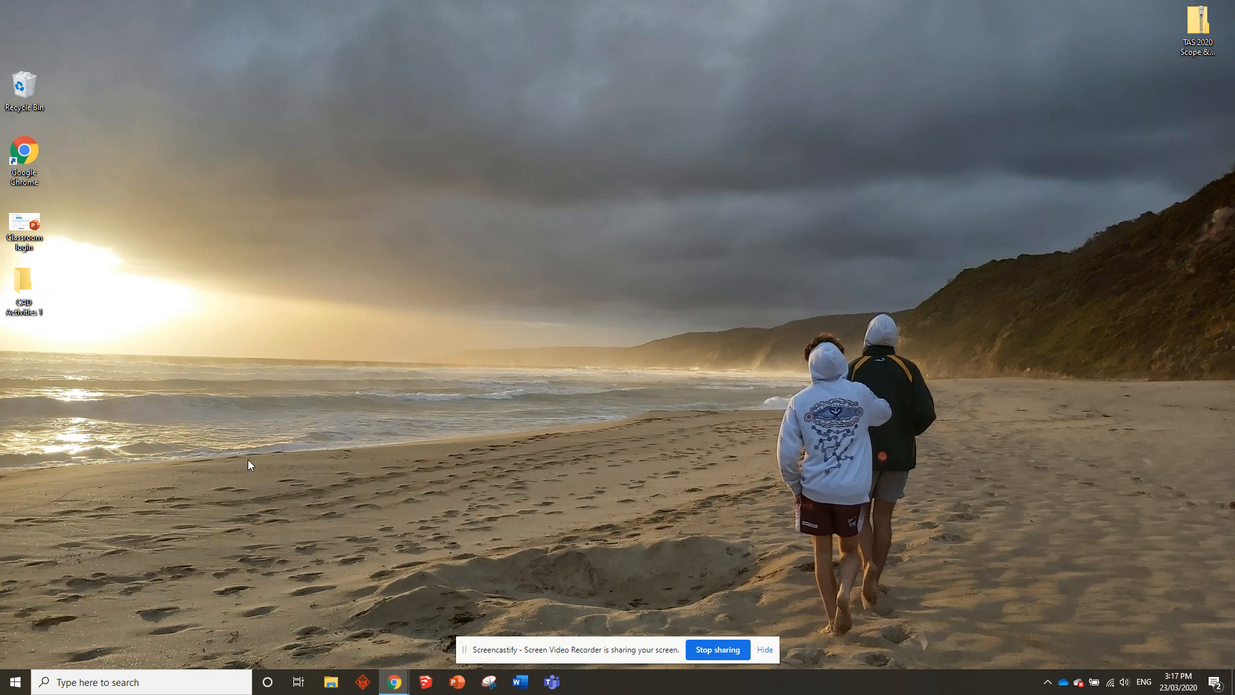
mouse_move(245, 409)
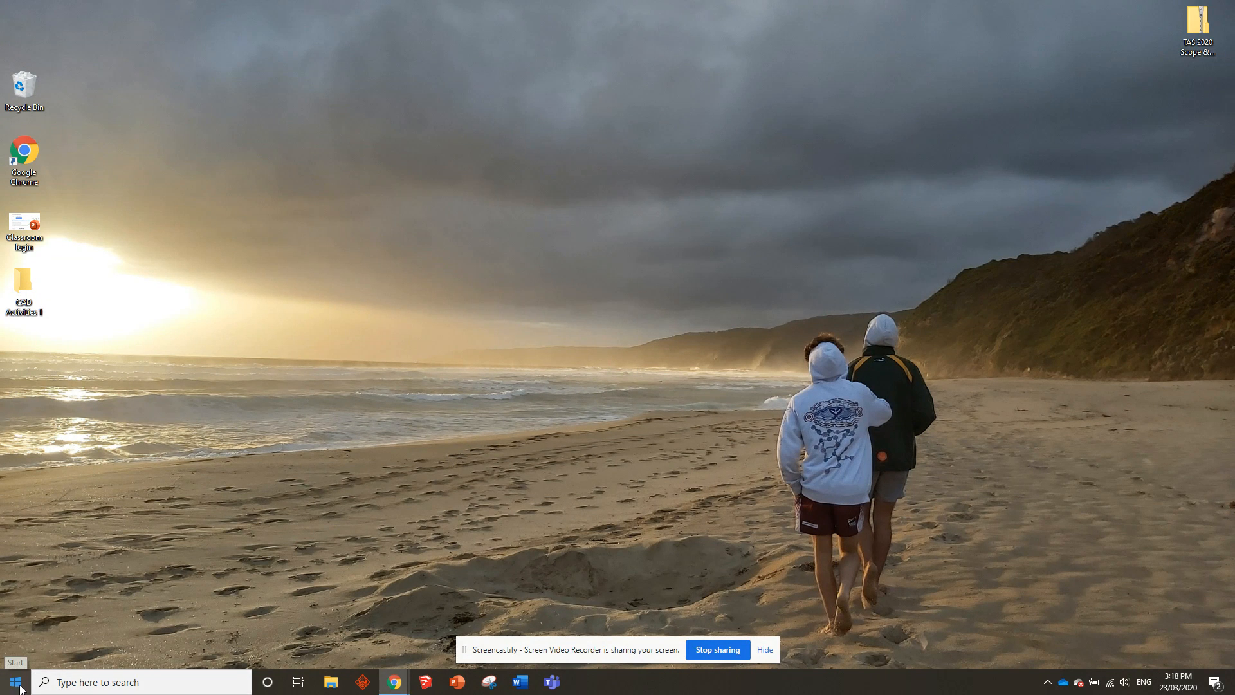
- Launch SketchUp Pro 2018 from the Start menu's program list
click(11, 681)
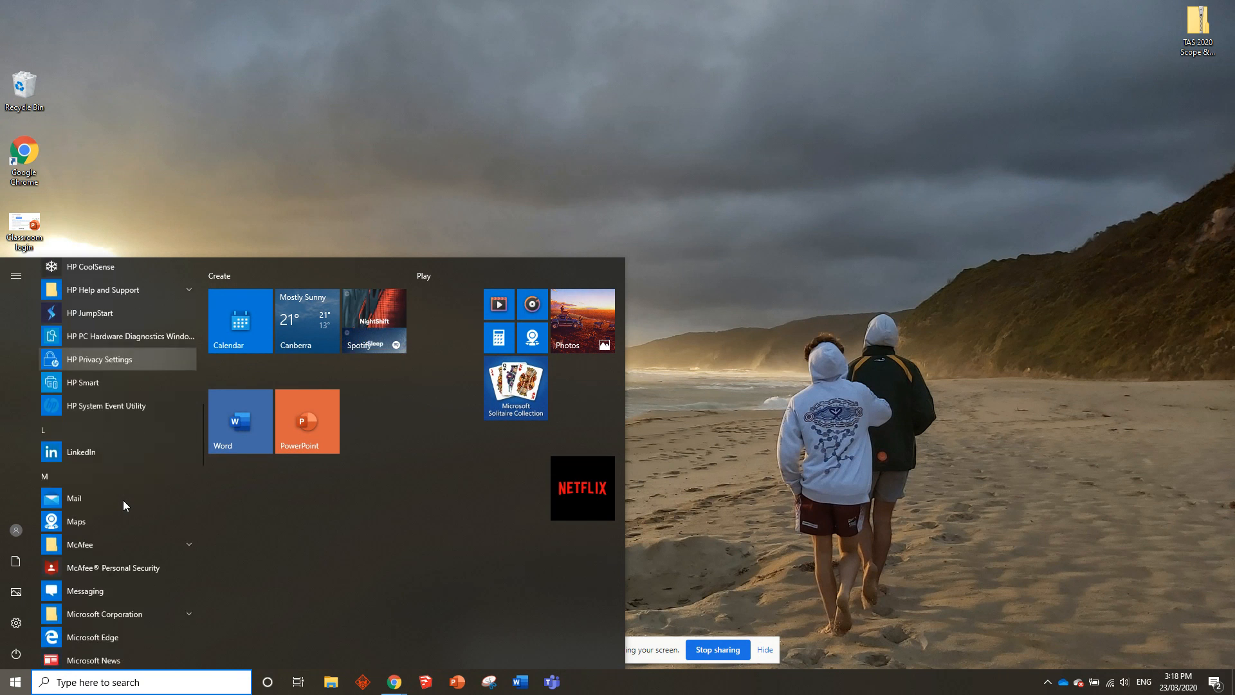
scroll(down, 3)
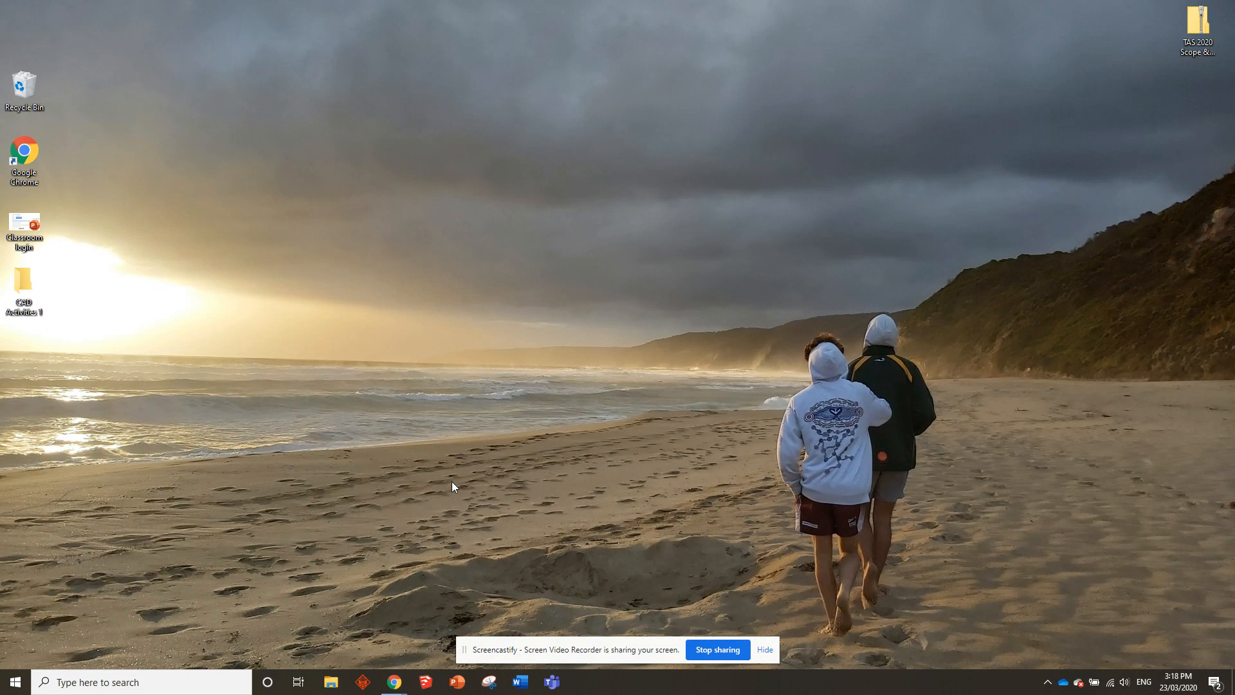
click(425, 681)
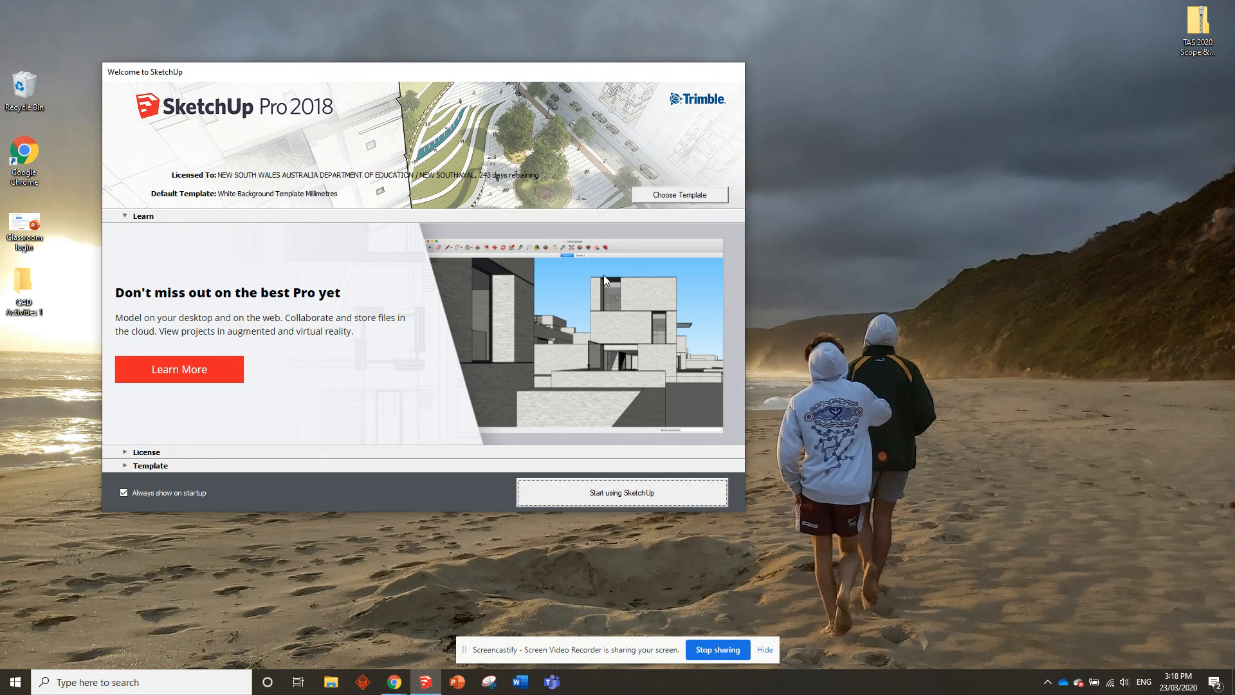
mouse_move(775, 512)
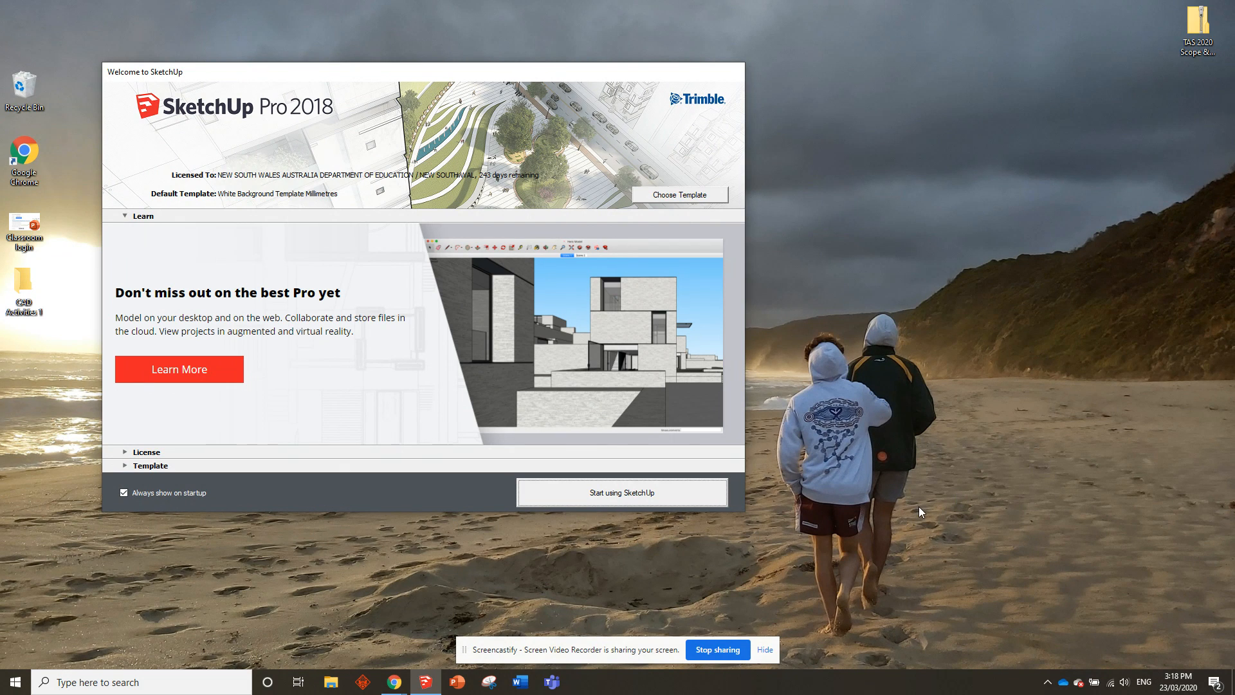
mouse_move(922, 446)
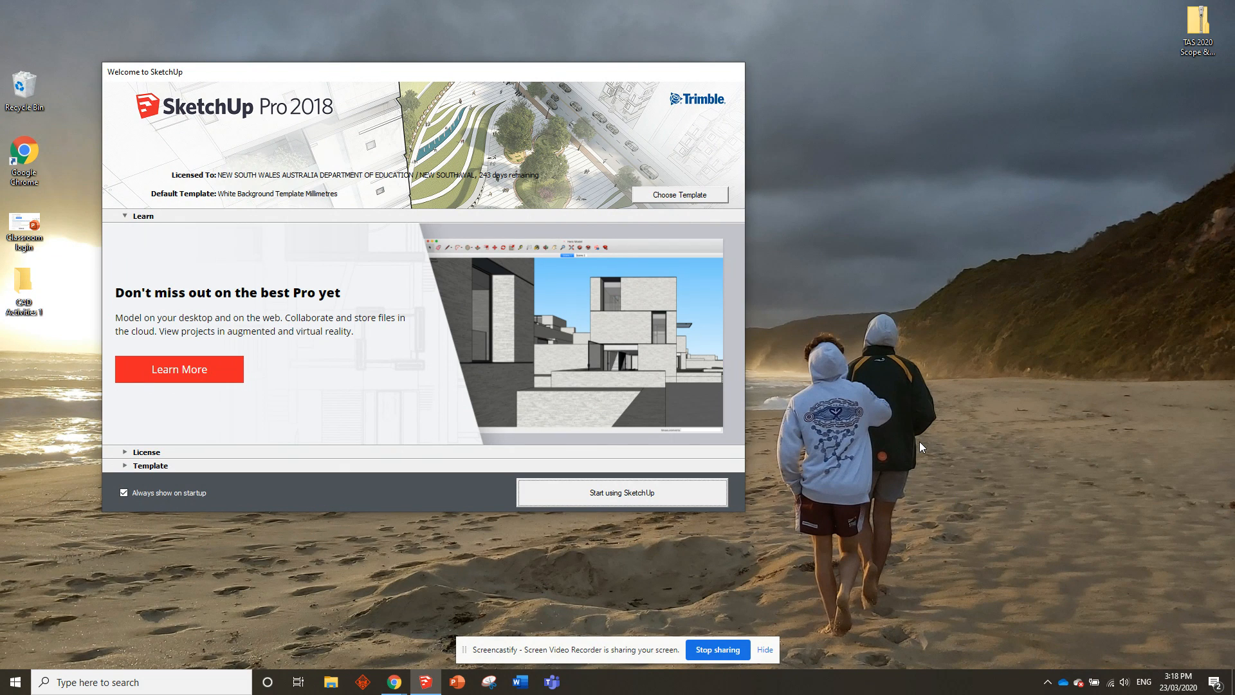
mouse_move(836, 364)
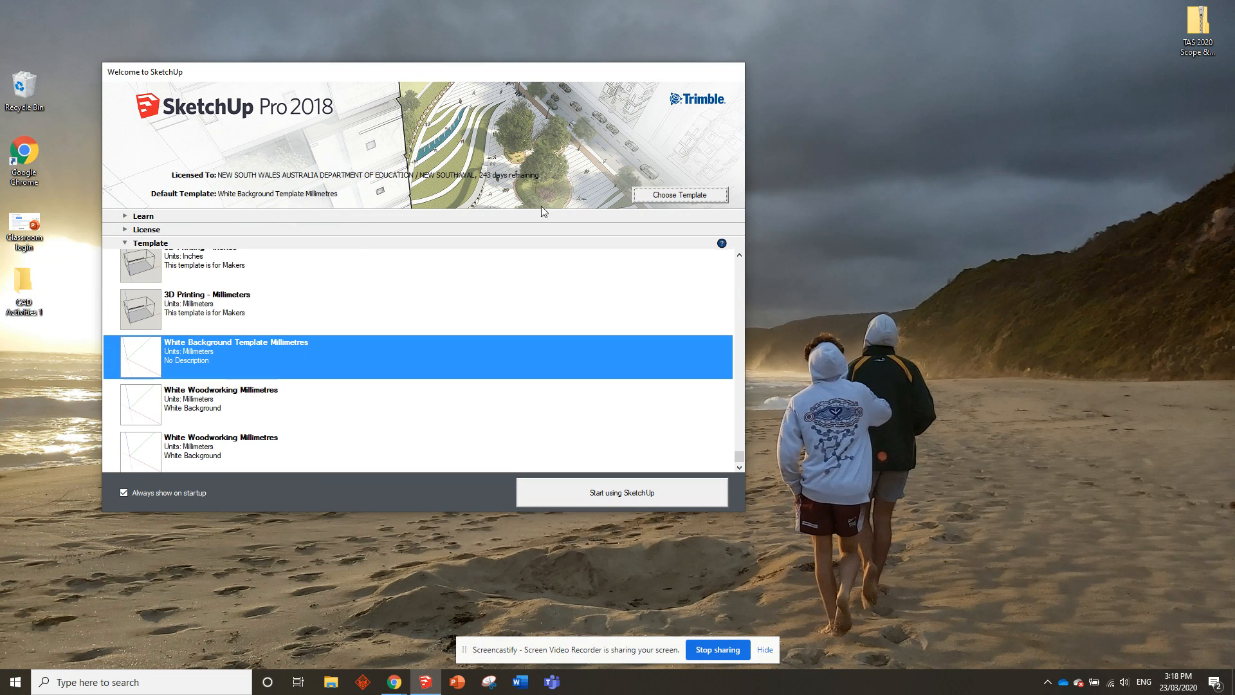
mouse_move(200, 371)
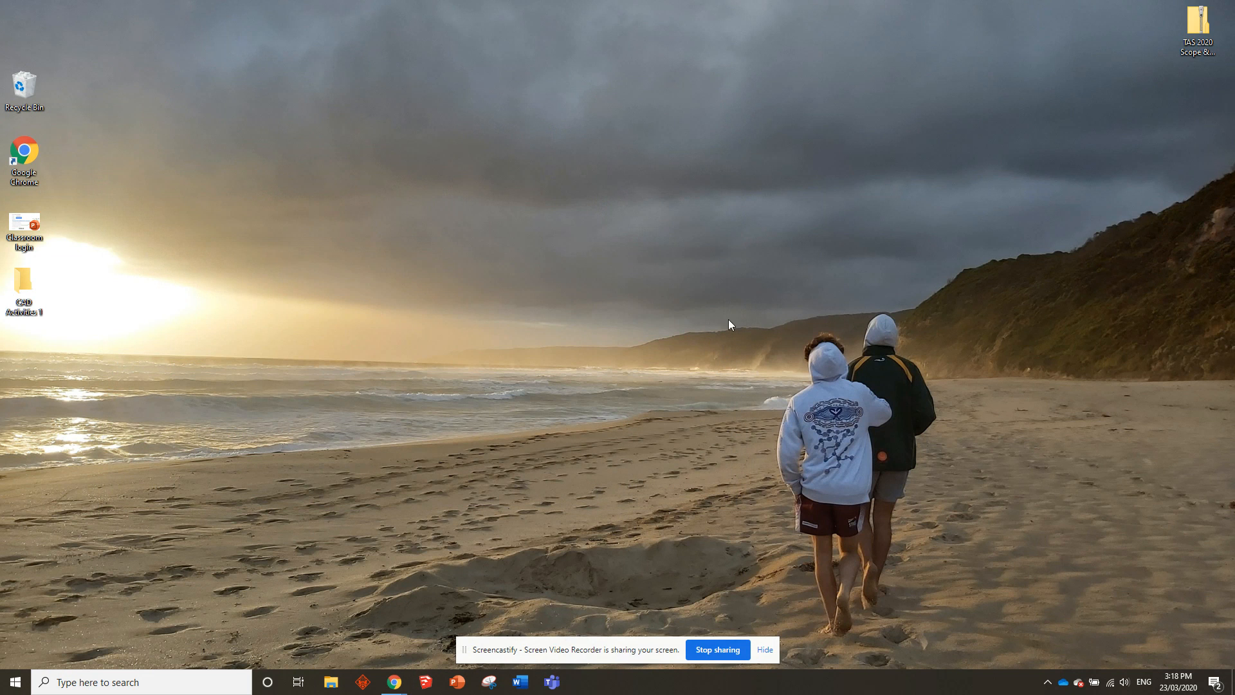
mouse_move(636, 267)
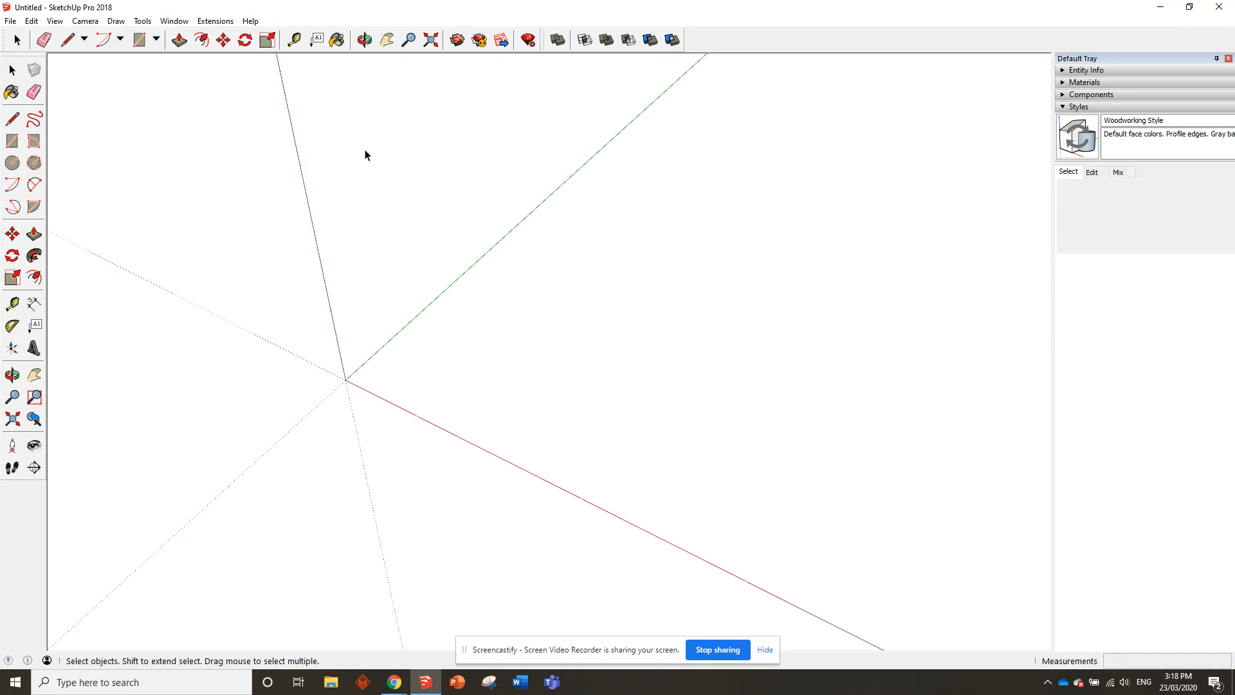
- Restore down the SketchUp window and resize it to fill the left half
click(1066, 106)
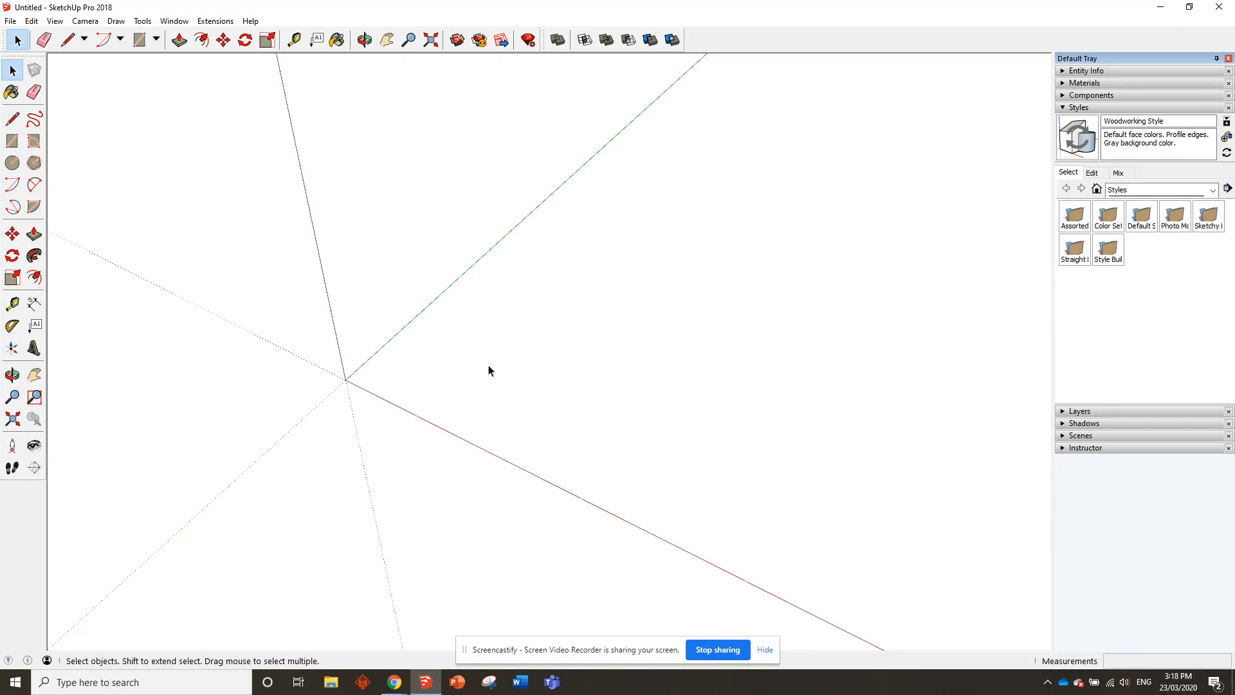
mouse_move(697, 267)
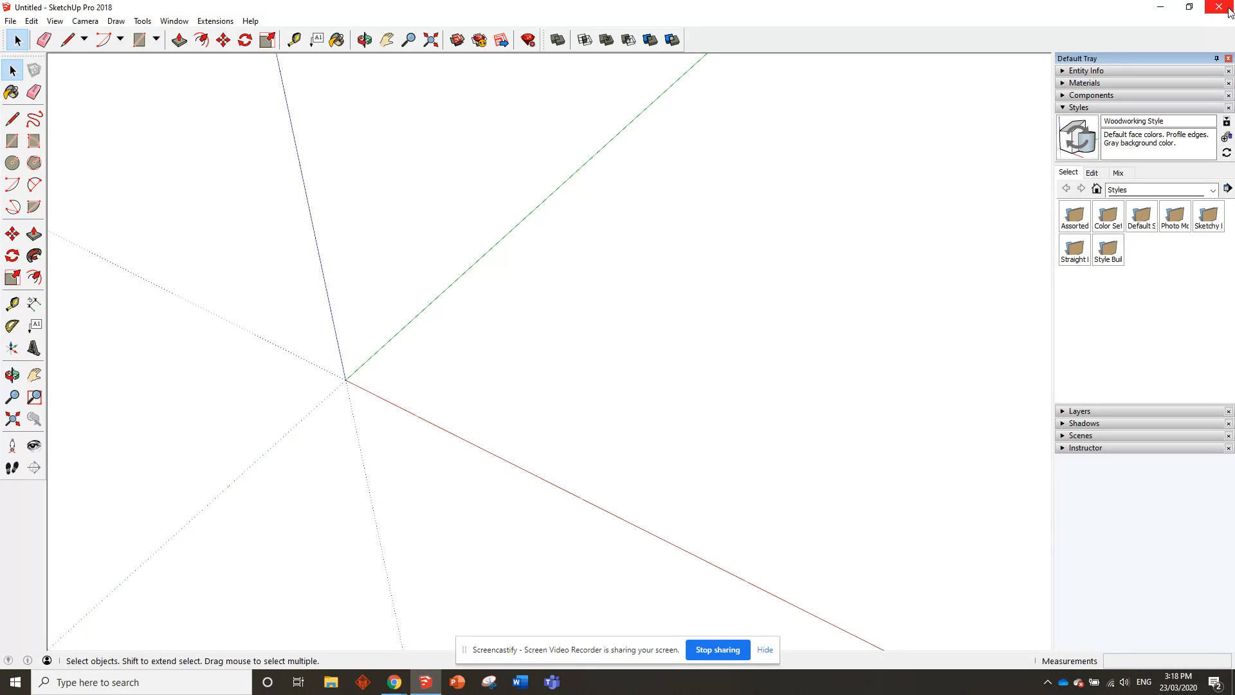
mouse_move(1192, 12)
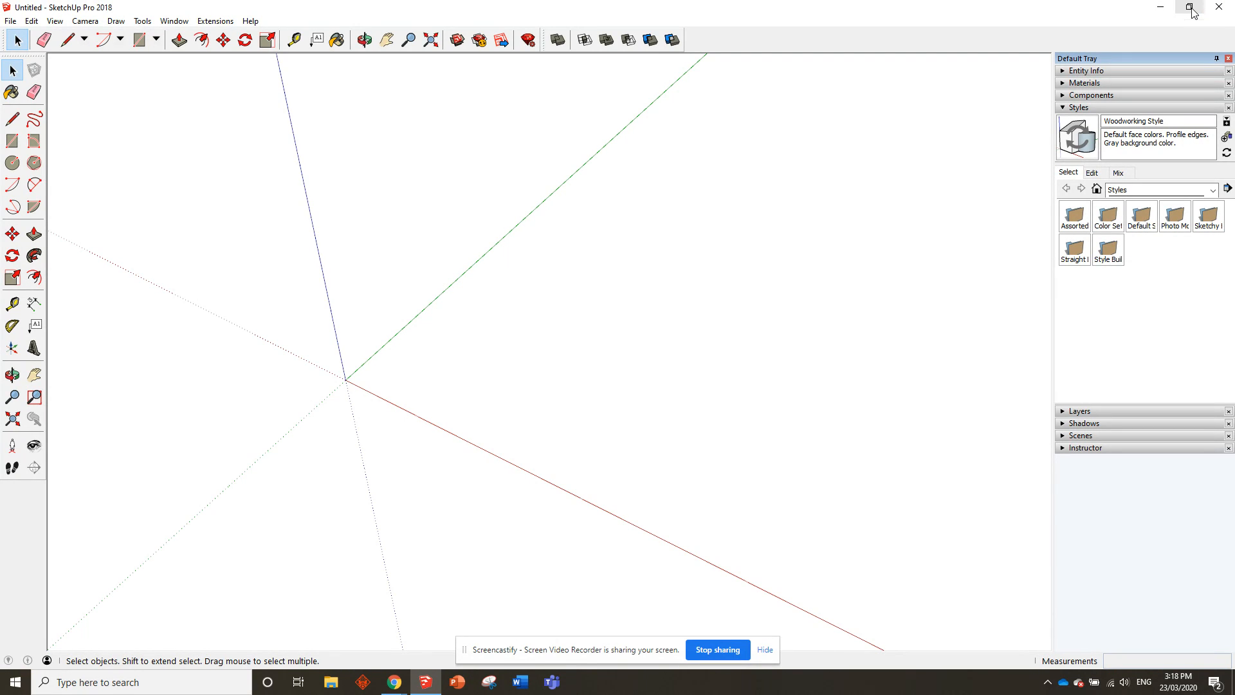
mouse_move(1190, 7)
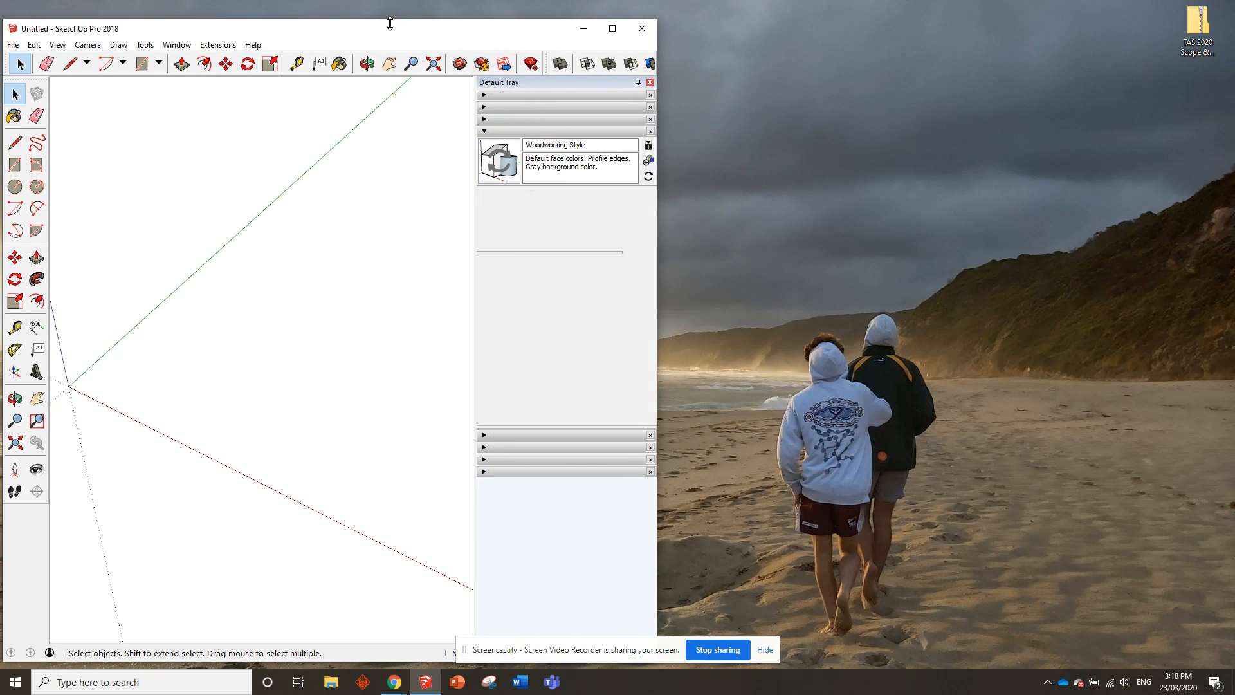
drag(390, 24, 375, 153)
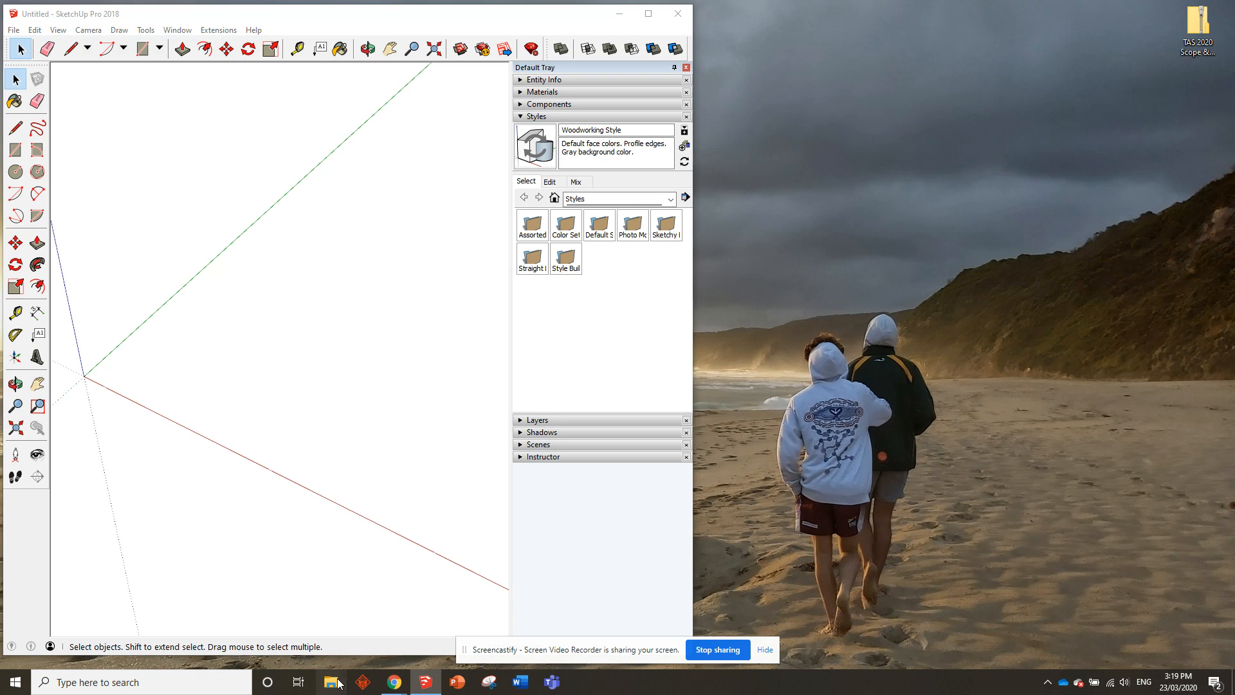
- Browse to the CAD Activities 1 folder and open the CAD Activity Booklet PDF
click(332, 682)
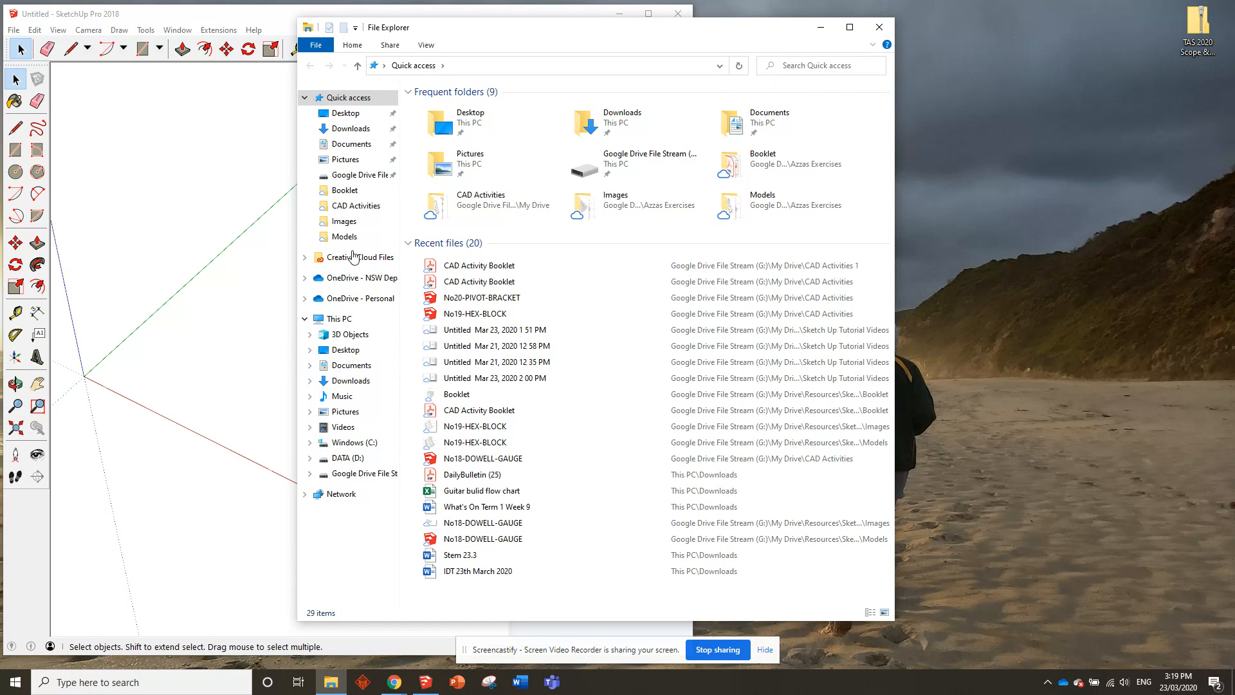
click(338, 319)
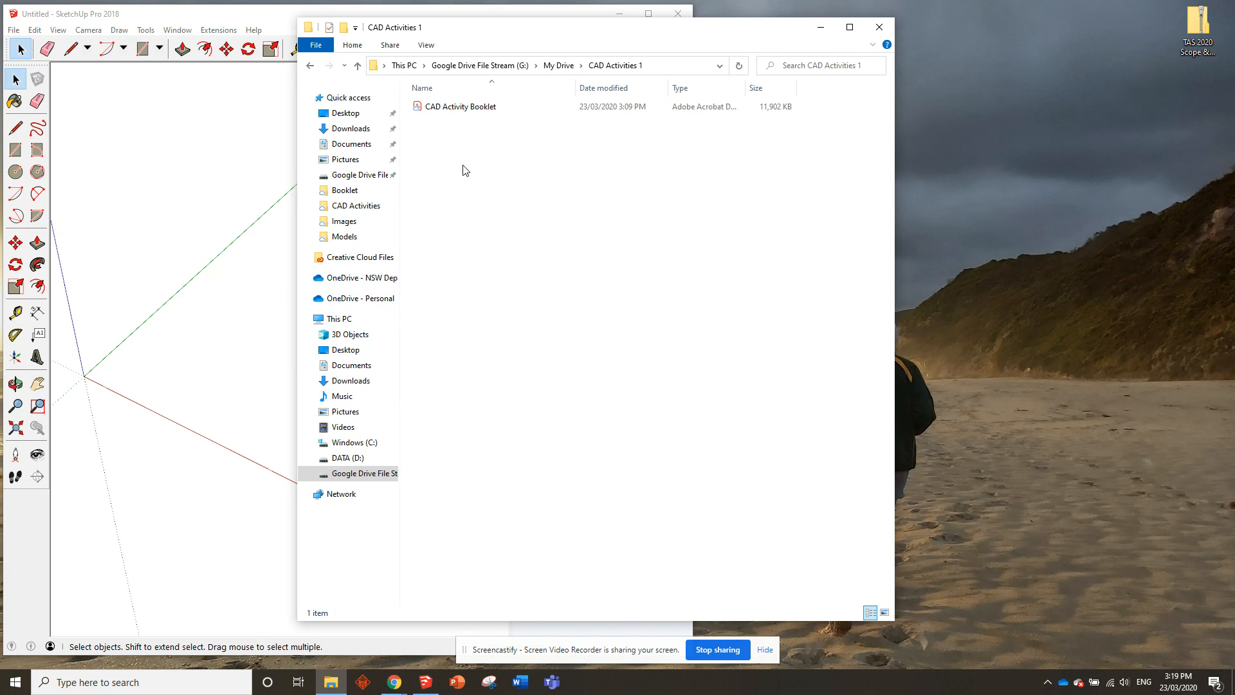
click(460, 106)
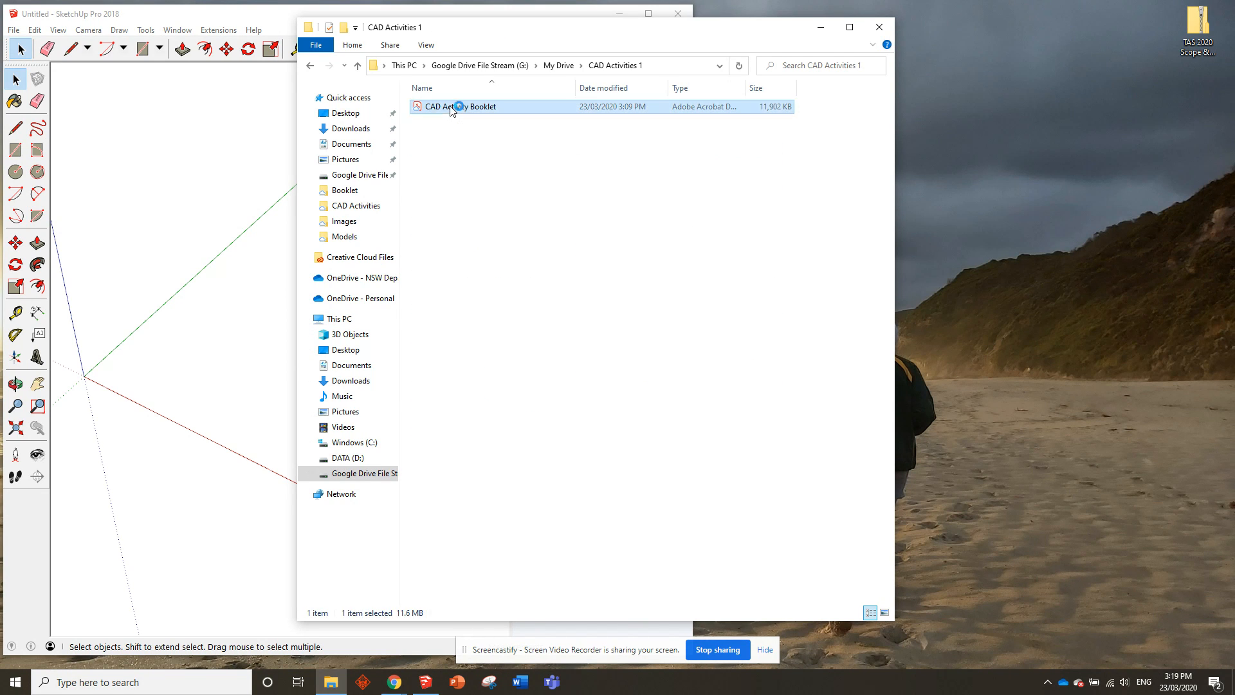
double_click(463, 106)
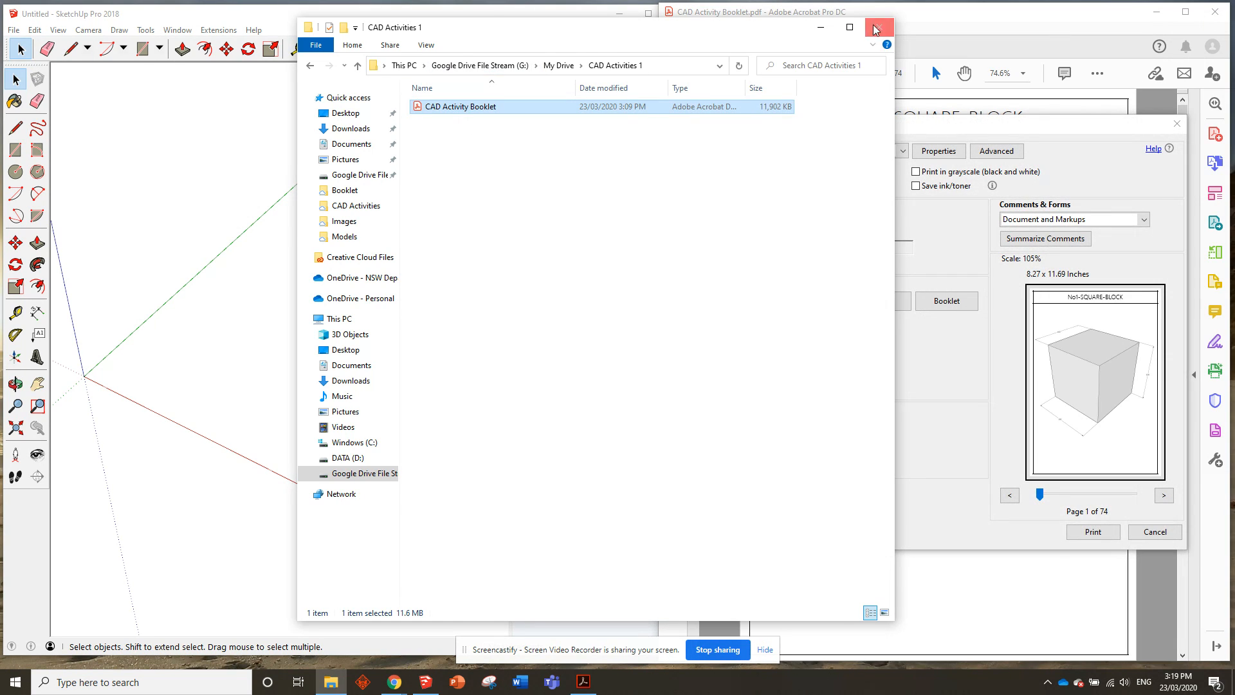
- Close File Explorer so Acrobat sits beside SketchUp on the right half
click(876, 29)
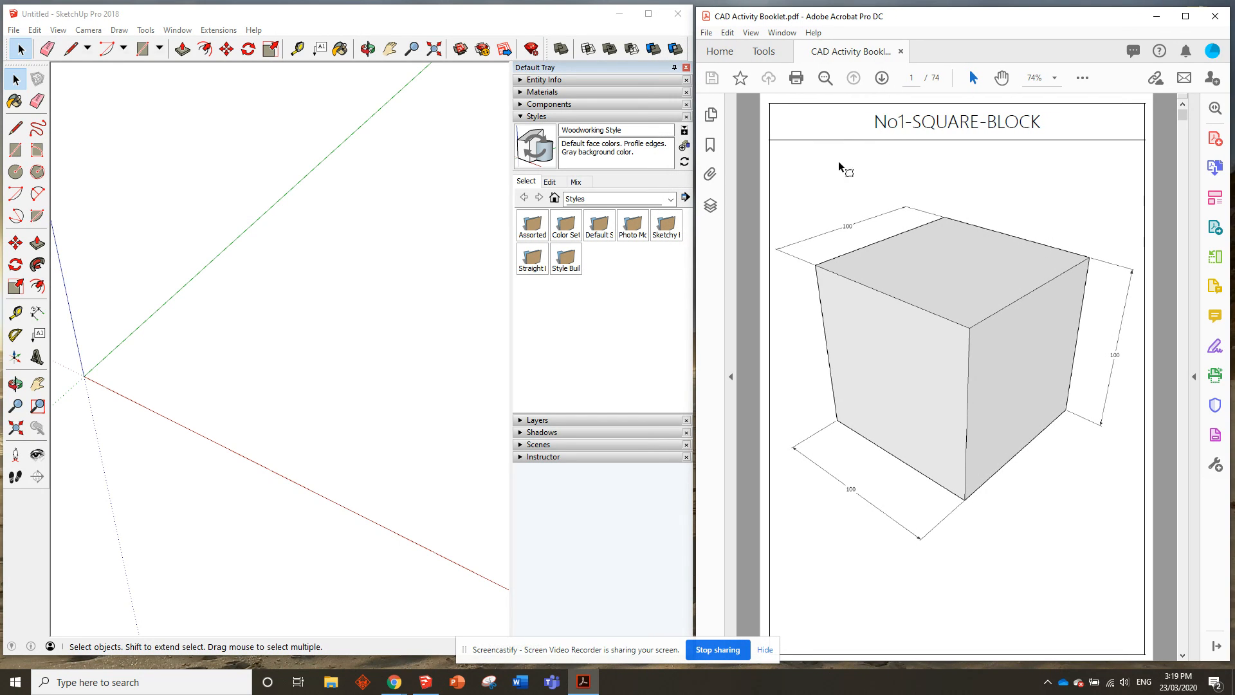
mouse_move(1018, 351)
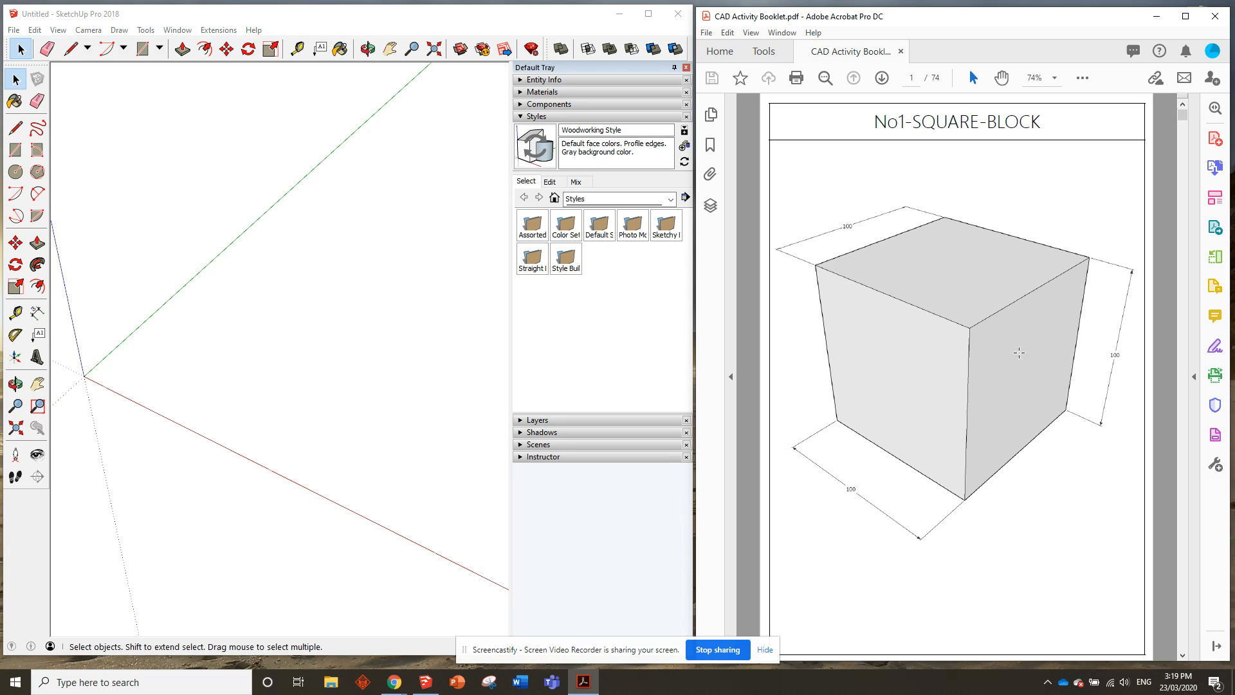
mouse_move(1000, 356)
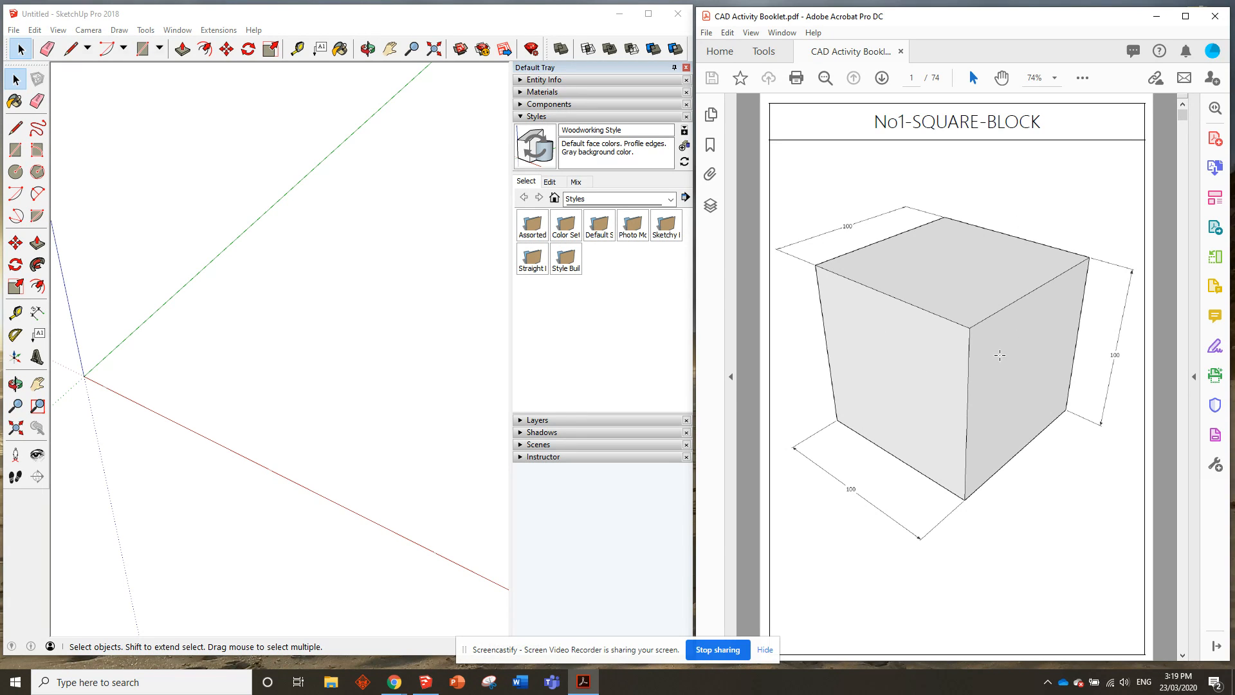
mouse_move(371, 337)
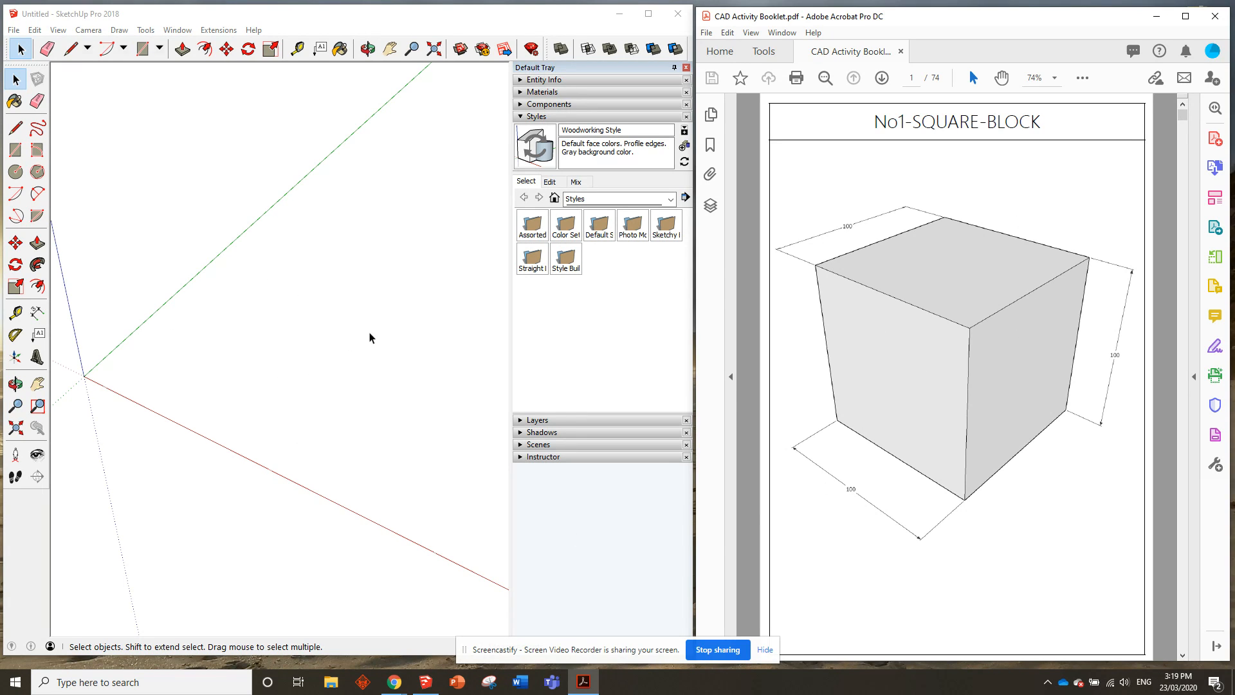
mouse_move(739, 262)
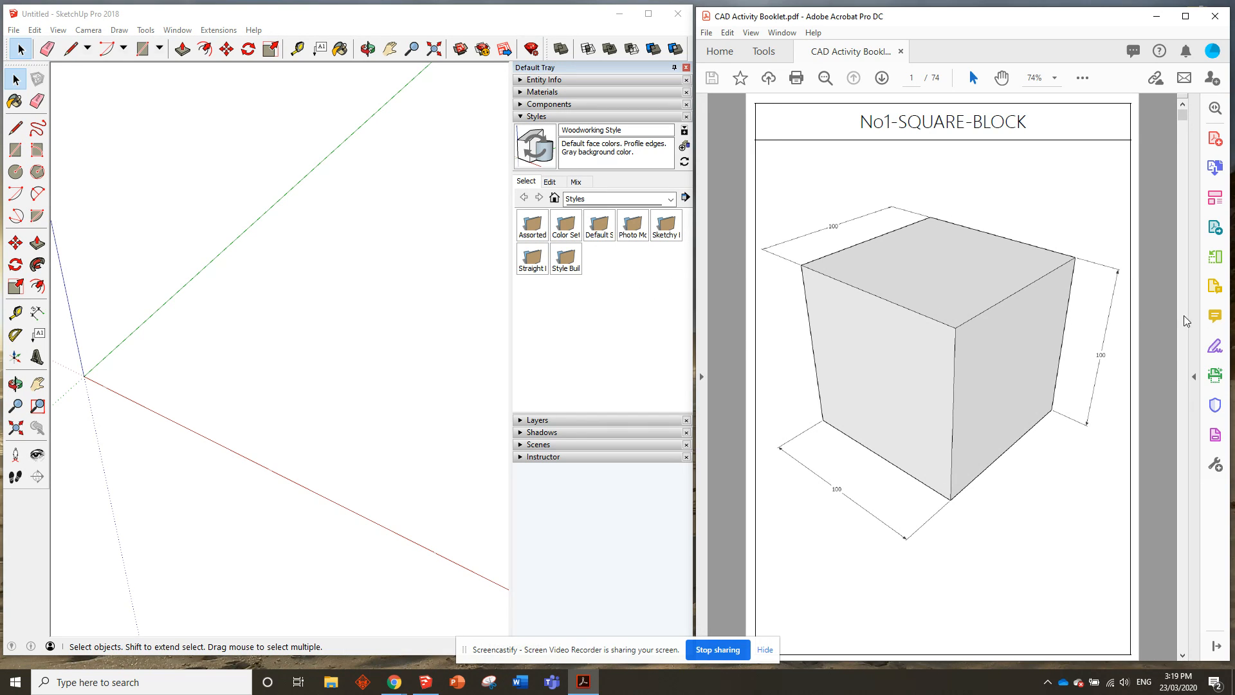
mouse_move(1197, 319)
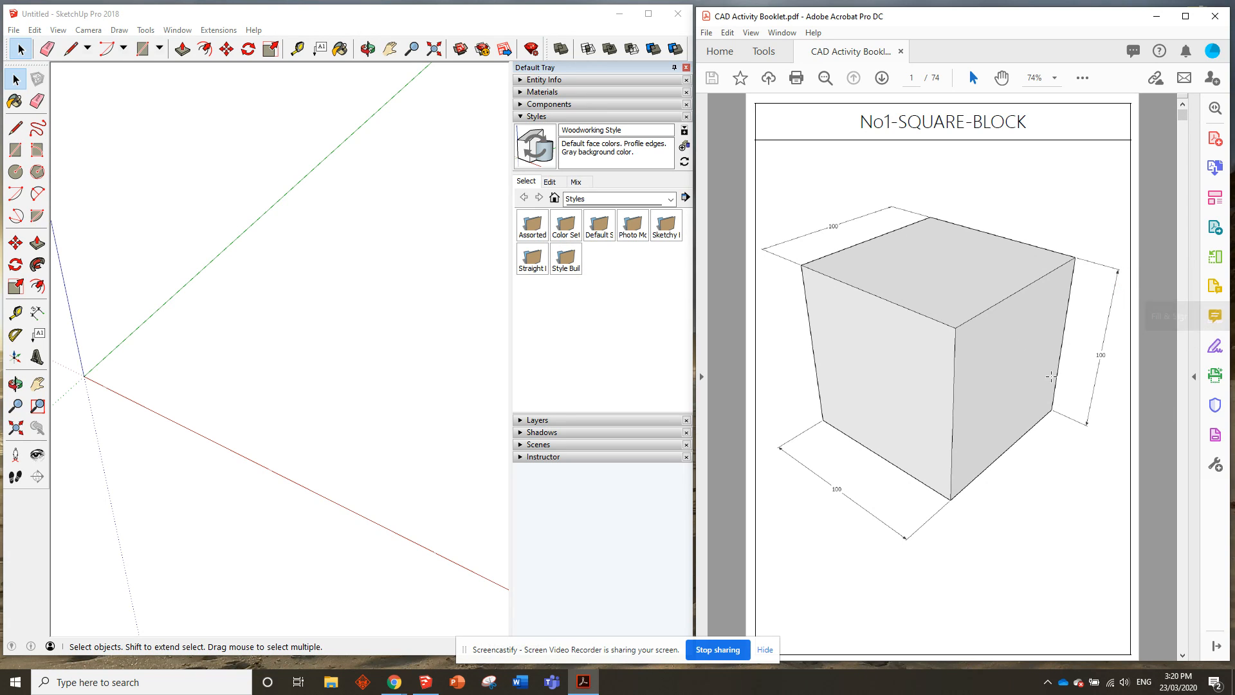
mouse_move(922, 263)
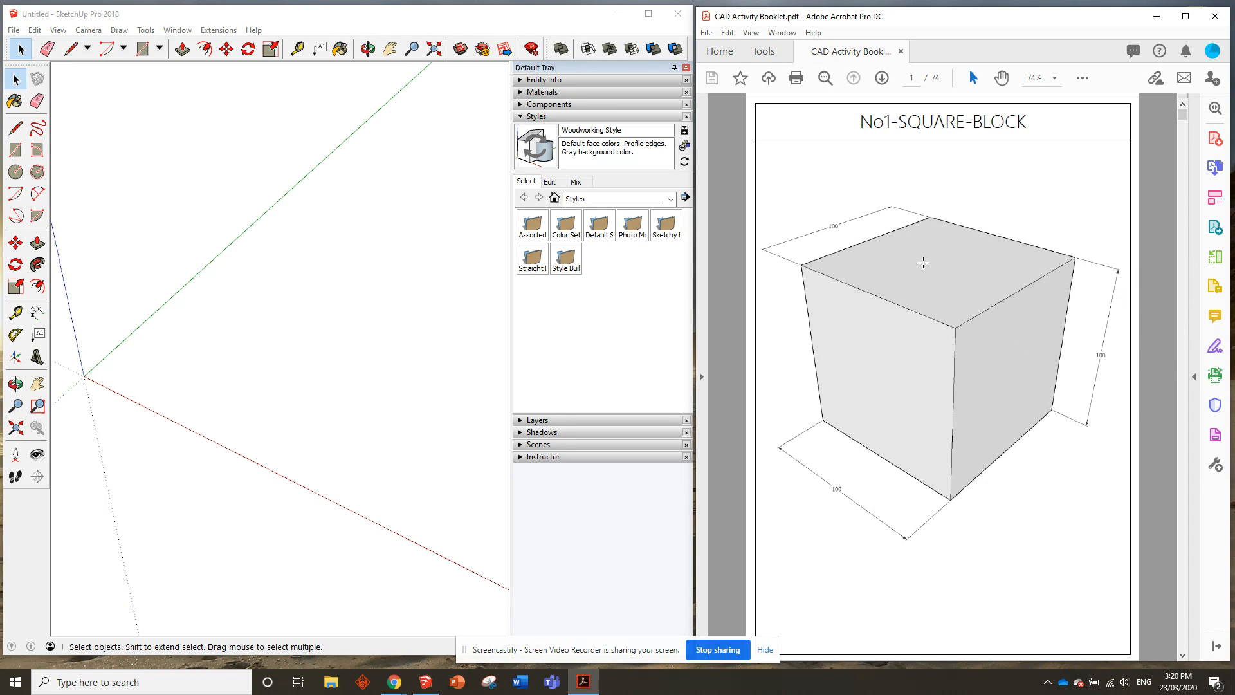
mouse_move(927, 265)
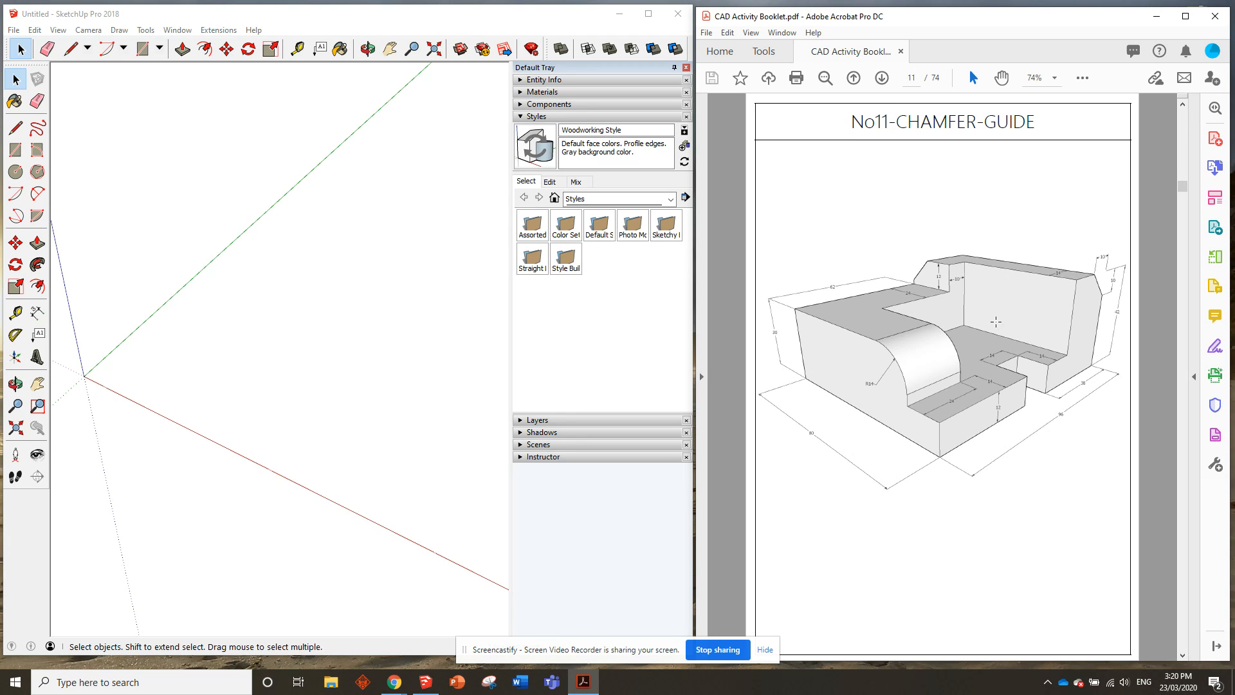
mouse_move(998, 335)
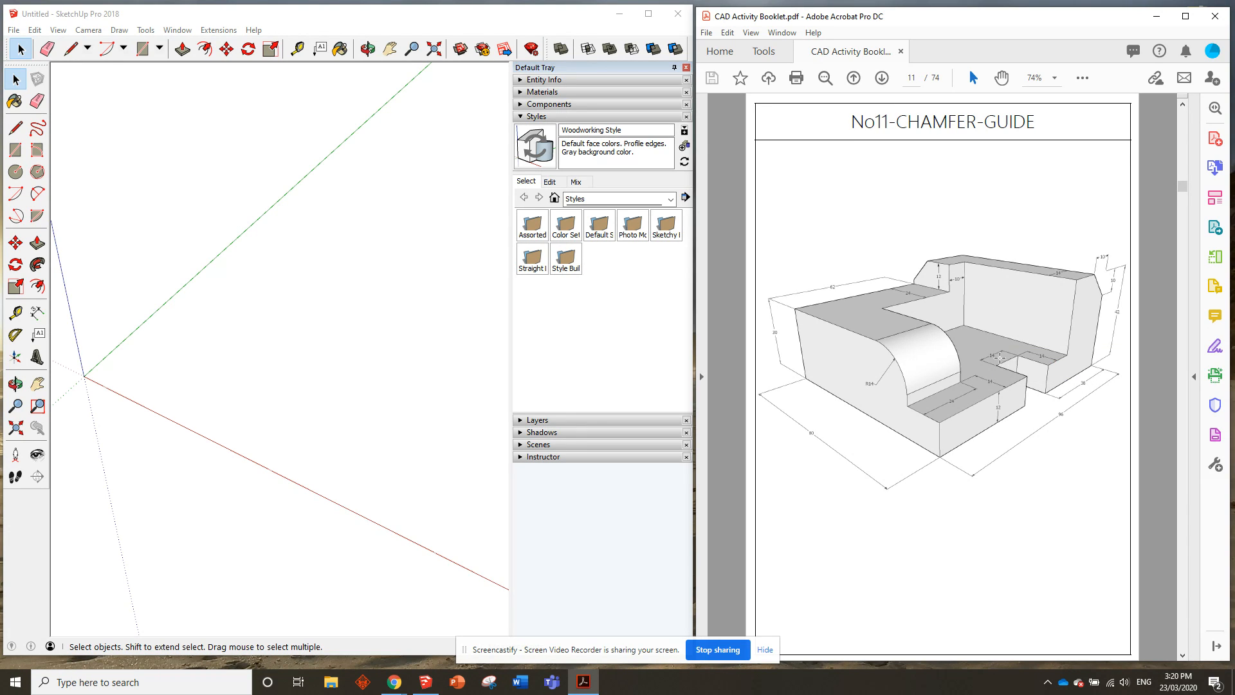
mouse_move(1009, 360)
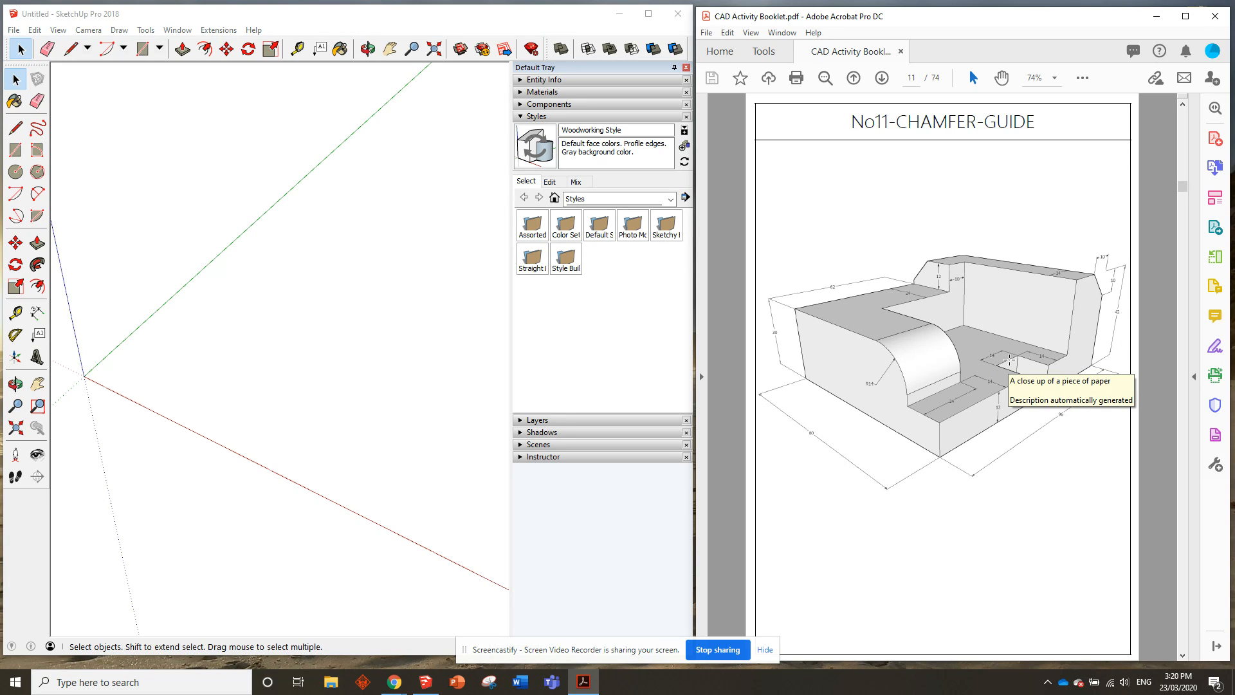
mouse_move(1014, 366)
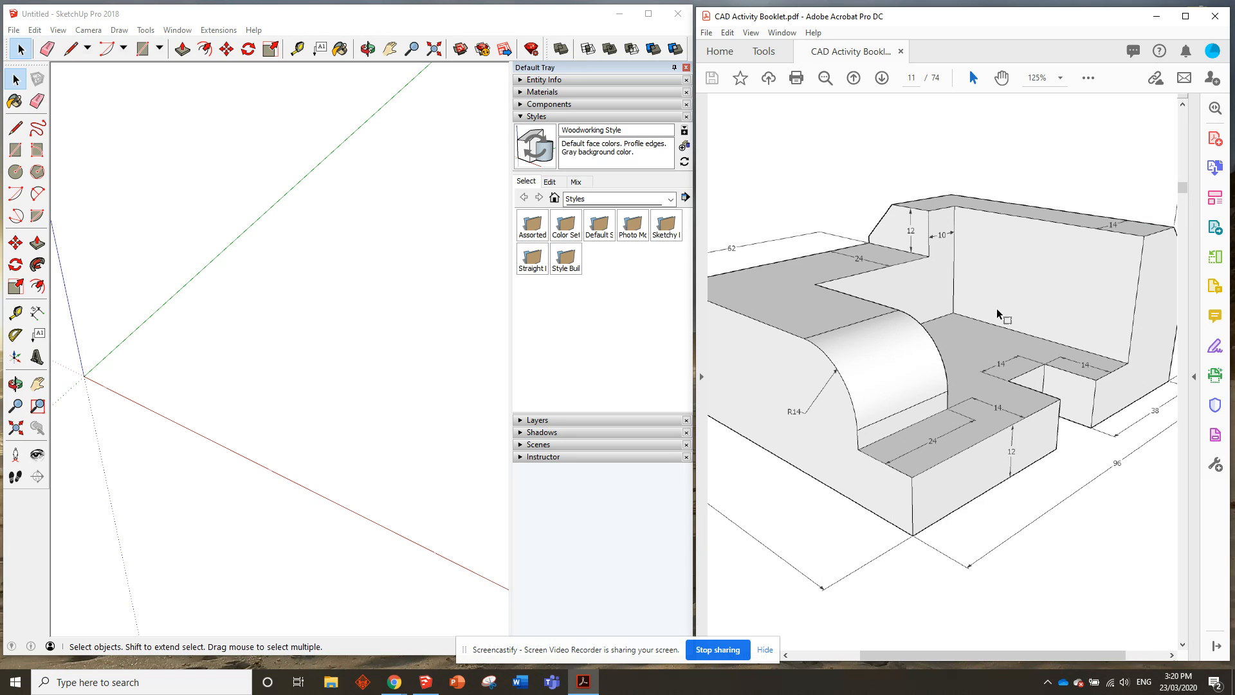
mouse_move(976, 337)
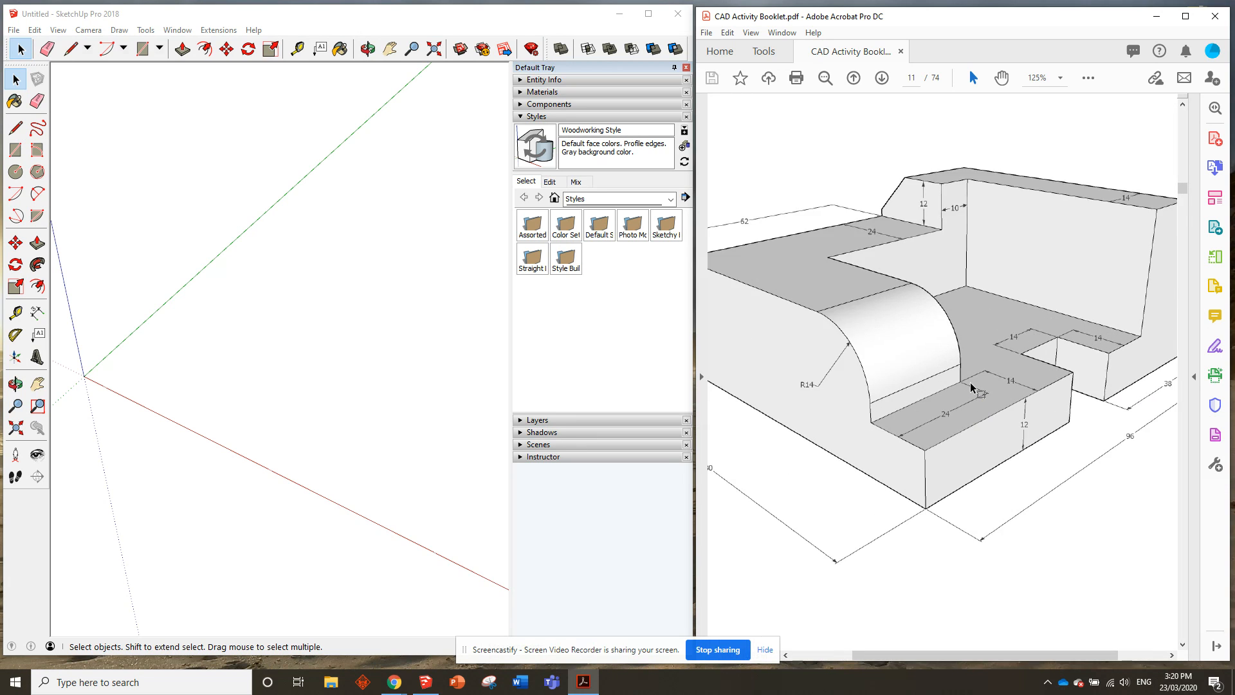
- Adjust the Acrobat view after showing page 11, No11-CHAMFER-GUIDE, enlarged
click(824, 77)
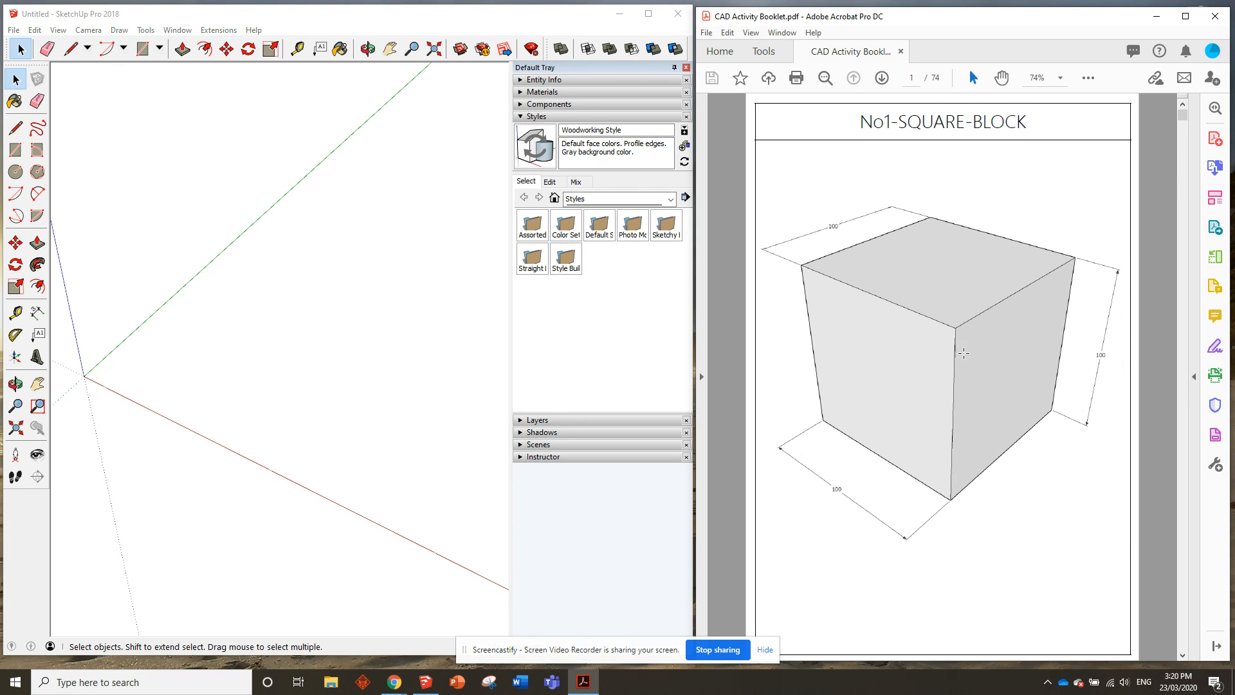
mouse_move(392, 315)
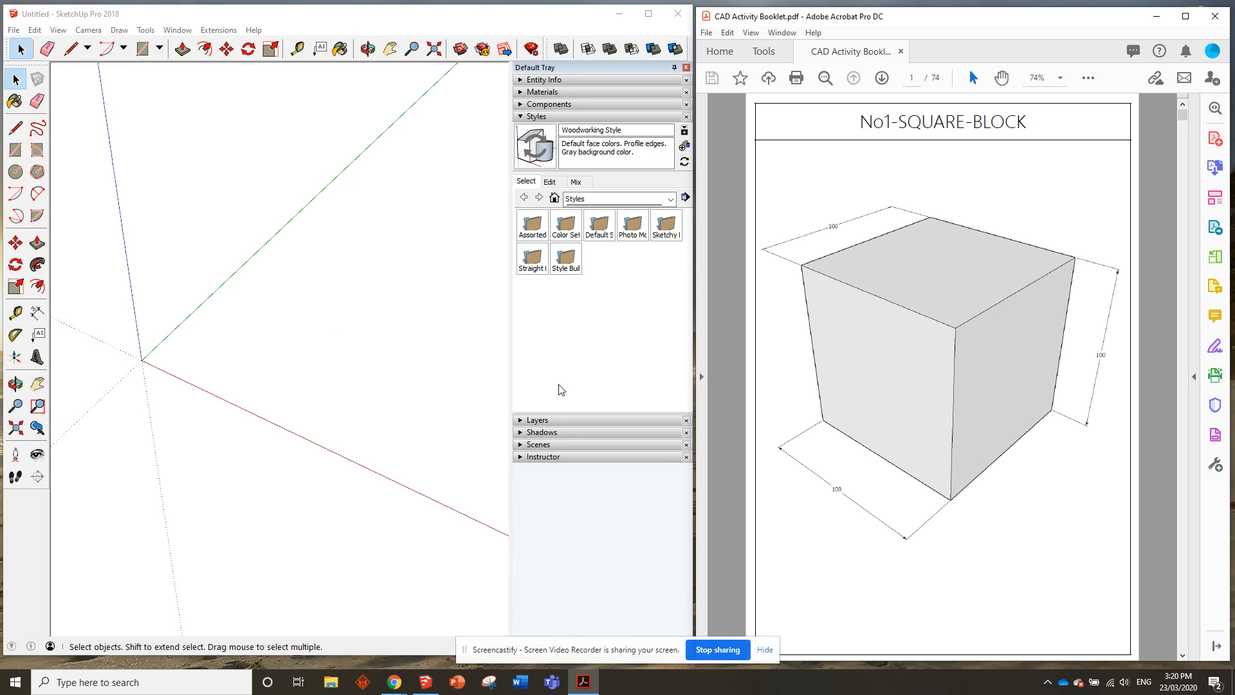
mouse_move(796, 362)
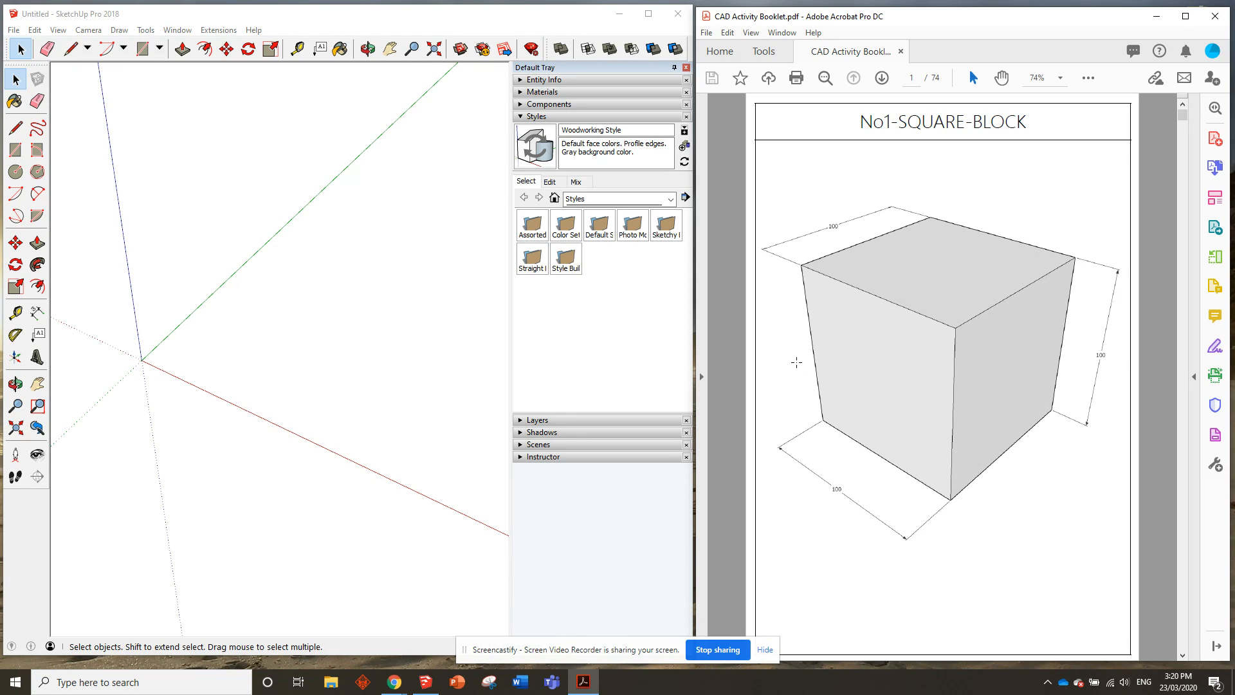
mouse_move(776, 622)
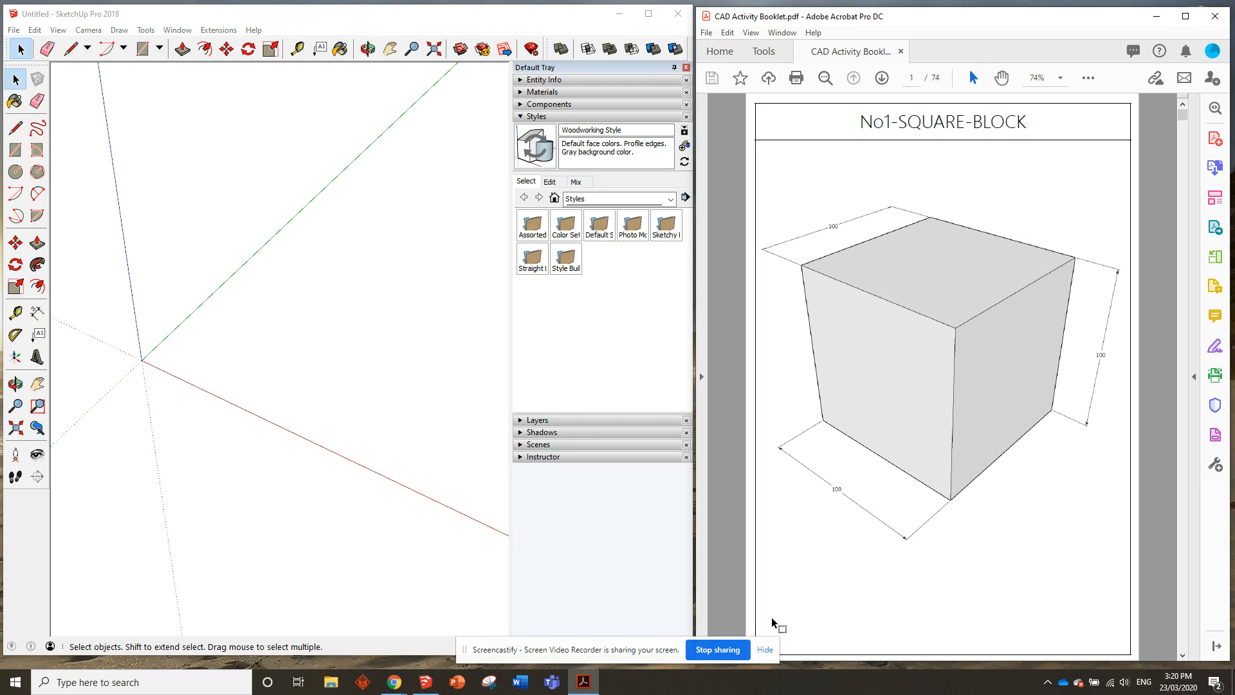